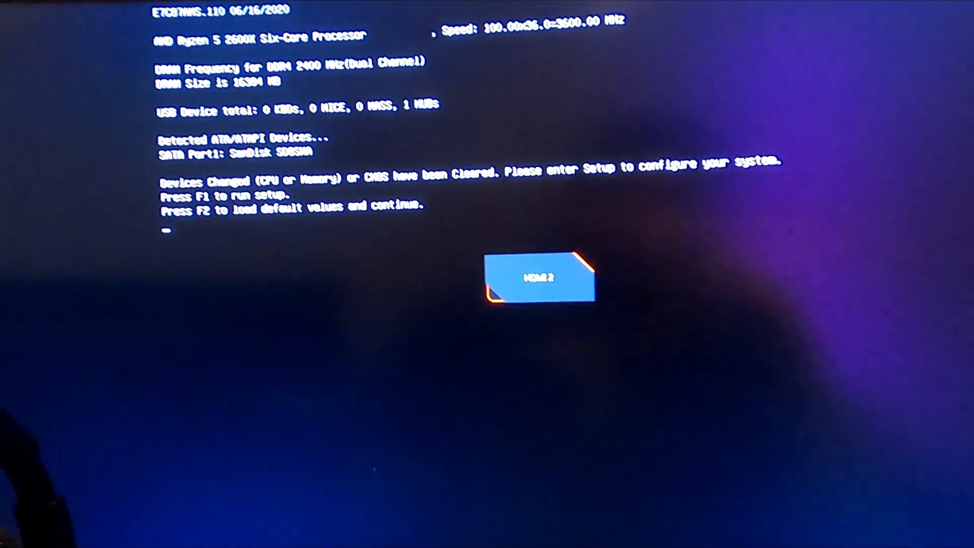
Step: At the 'Devices Changed' POST message, run setup (F1) instead of loading defaults
key("f1")
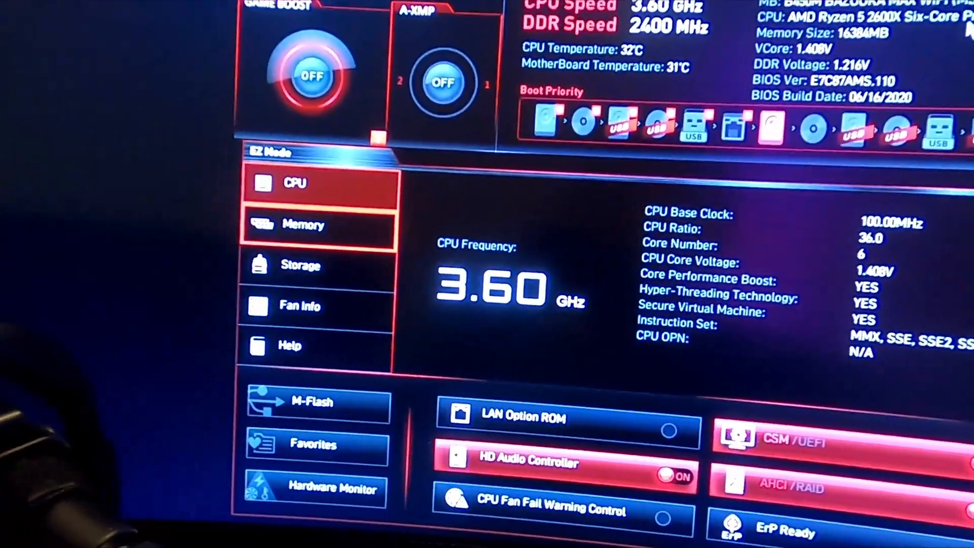
Step: Check the two 8192 MB Team Group DIMMs, then view fan info showing the CPU fan at 1071 RPM, 32°C
left_click(303, 224)
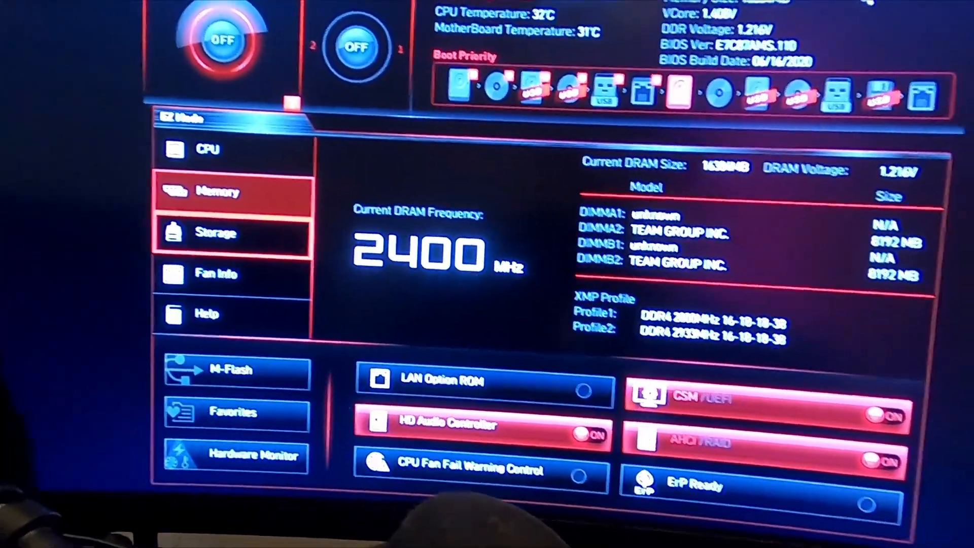
left_click(218, 270)
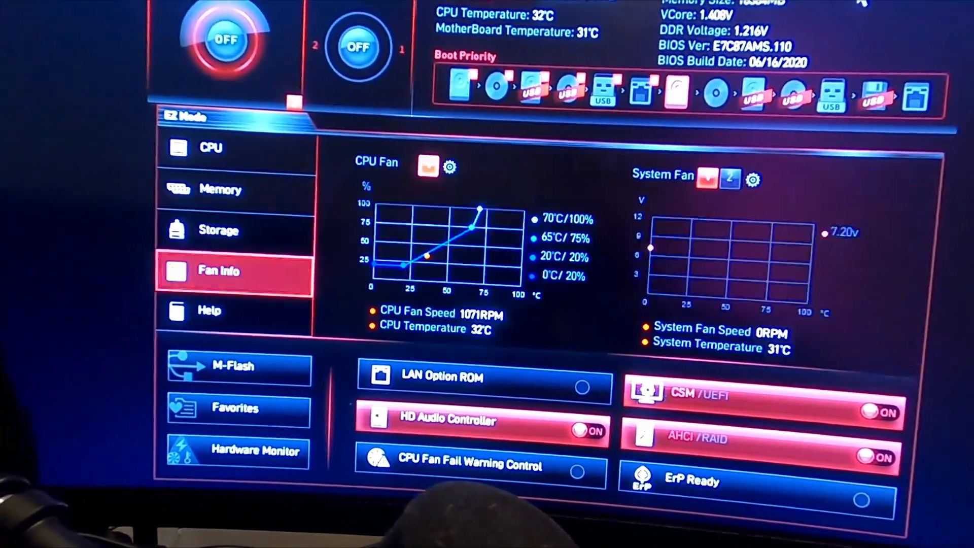